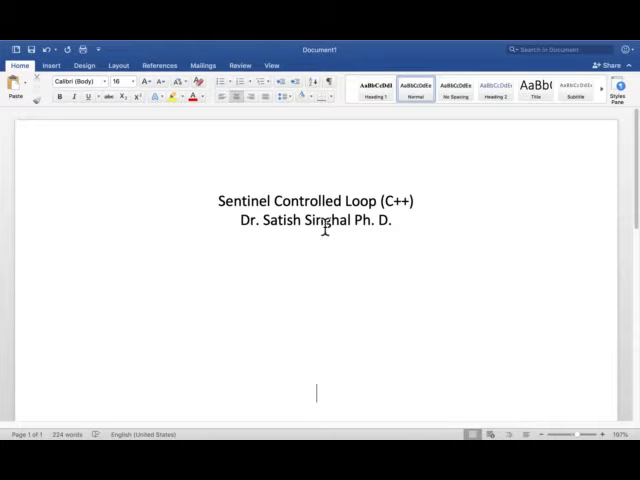
mouse_move(416, 238)
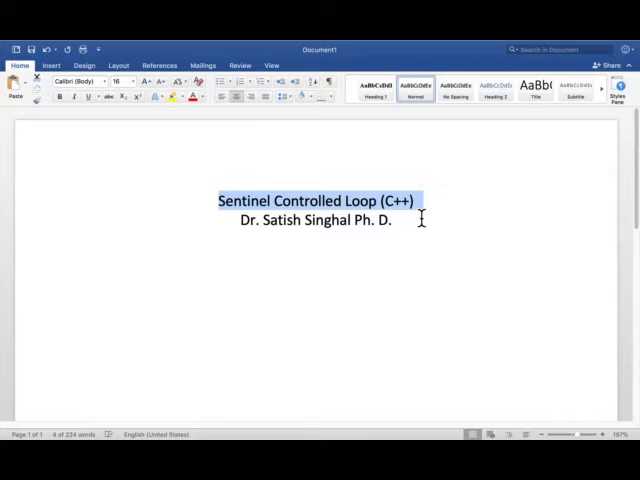
- Scroll to the Sentinel controlled Loop section and highlight the sentence about unrealistic real-life values
scroll("down", 3)
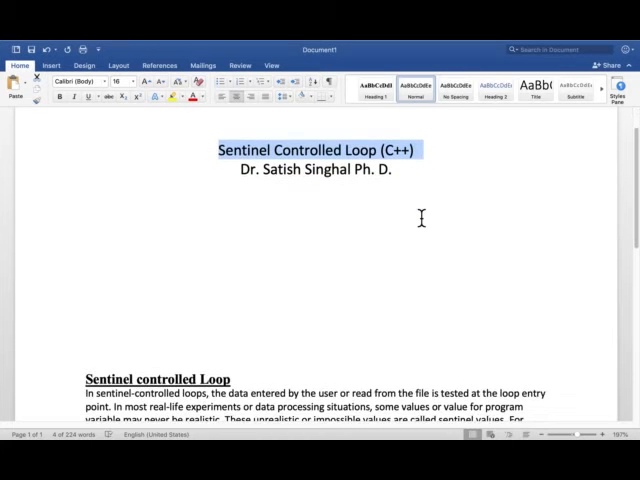
scroll("down", 3)
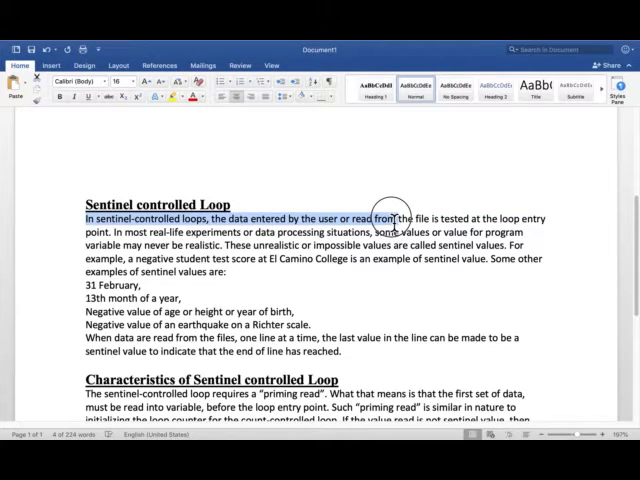
mouse_move(460, 221)
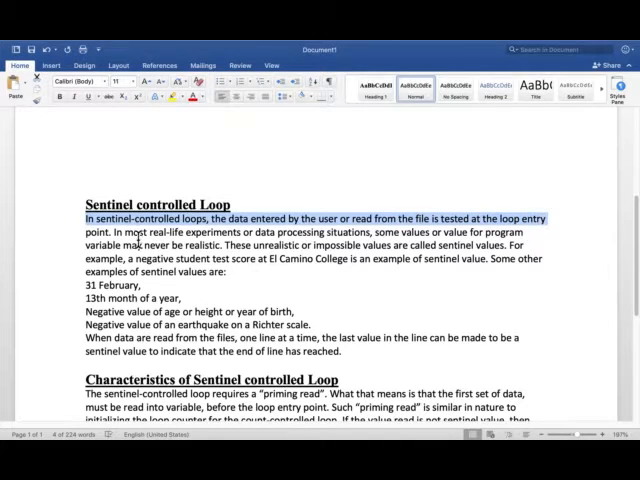
left_click(108, 232)
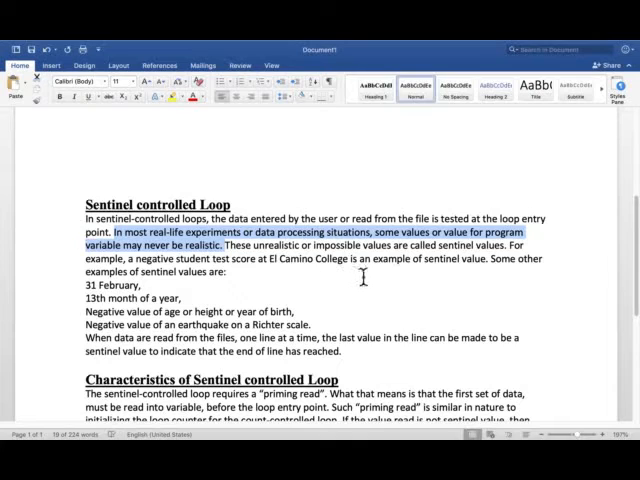
mouse_move(457, 269)
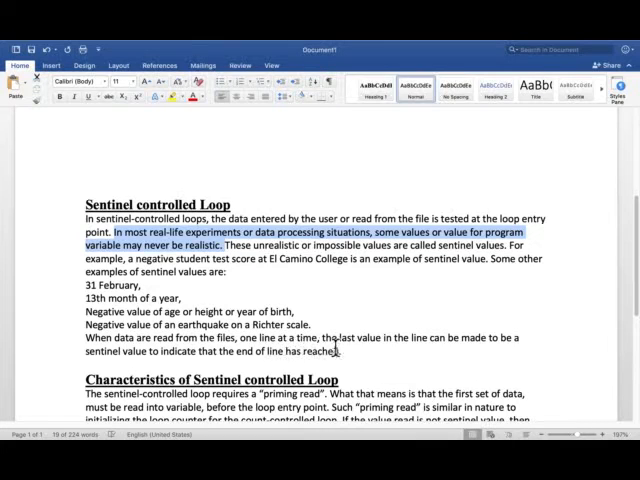
mouse_move(443, 347)
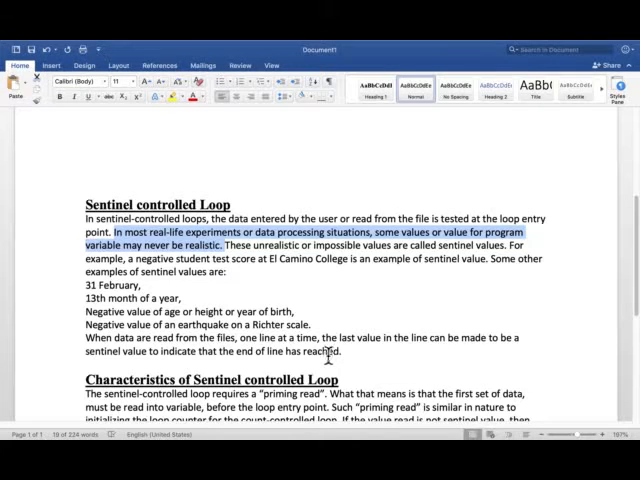
- Scroll down until the full Characteristics paragraph on the priming read is visible
scroll("down", 3)
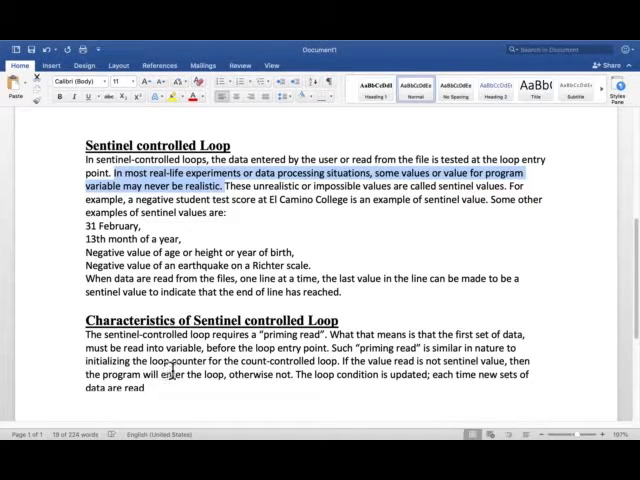
mouse_move(280, 374)
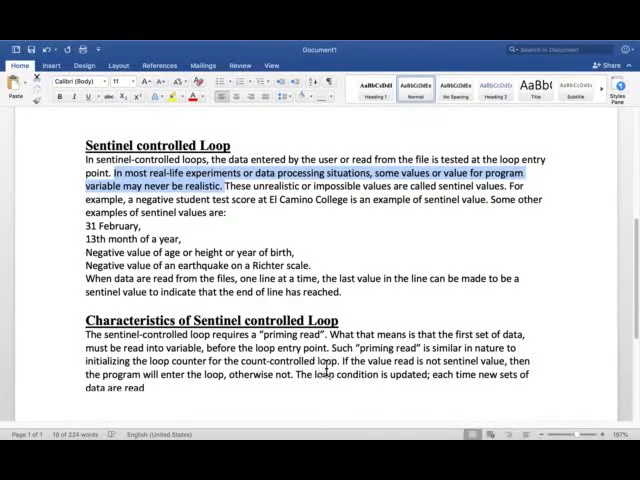
mouse_move(345, 375)
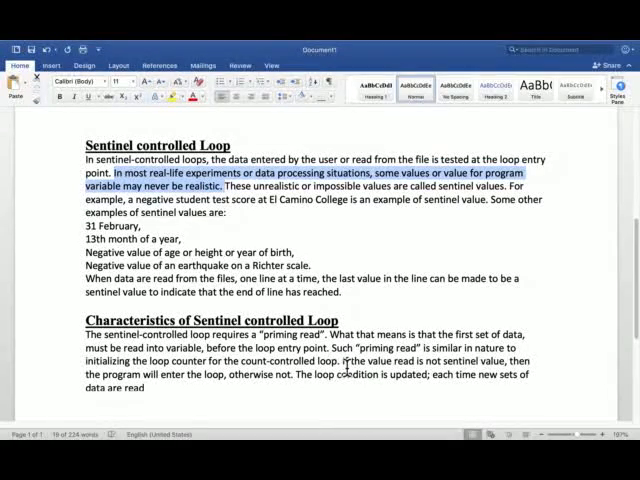
mouse_move(400, 352)
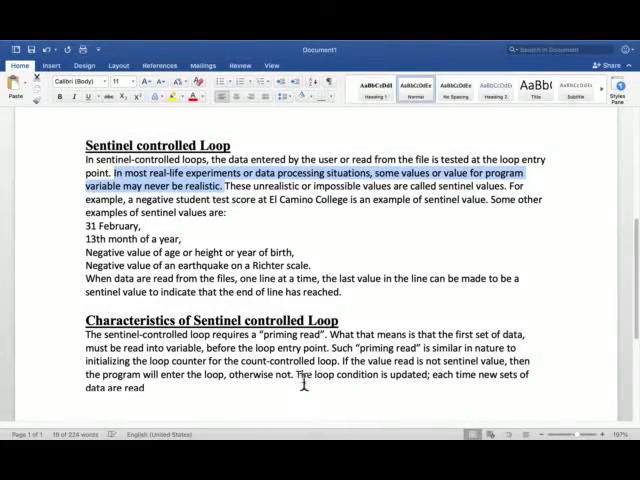
mouse_move(398, 382)
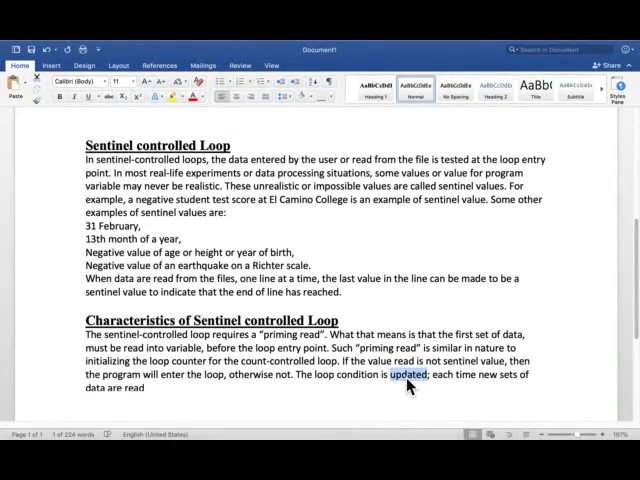
- Switch to Xcode to review main(), where sumOfAges starts at 0 and the output totals 55
key("cmd+tab")
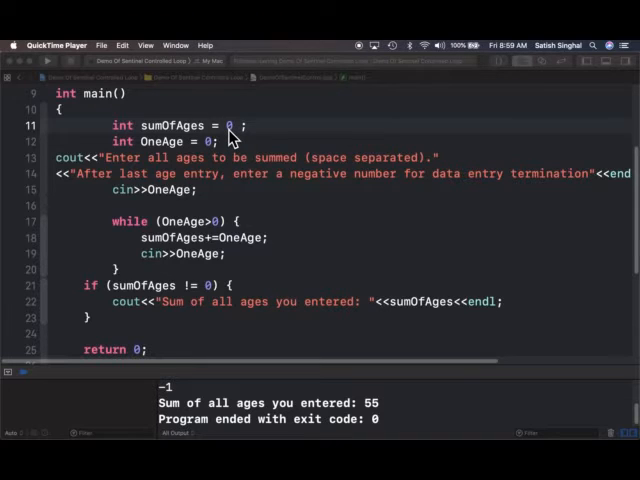
mouse_move(215, 152)
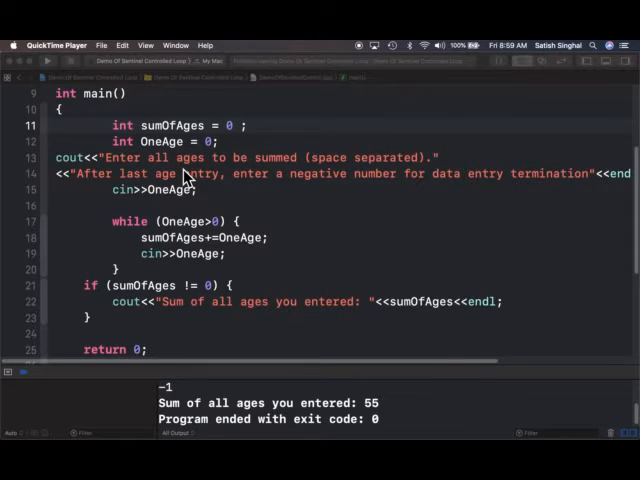
mouse_move(208, 193)
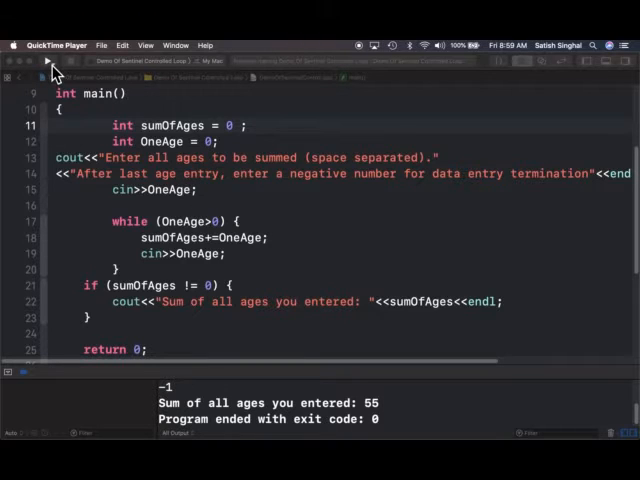
mouse_move(305, 372)
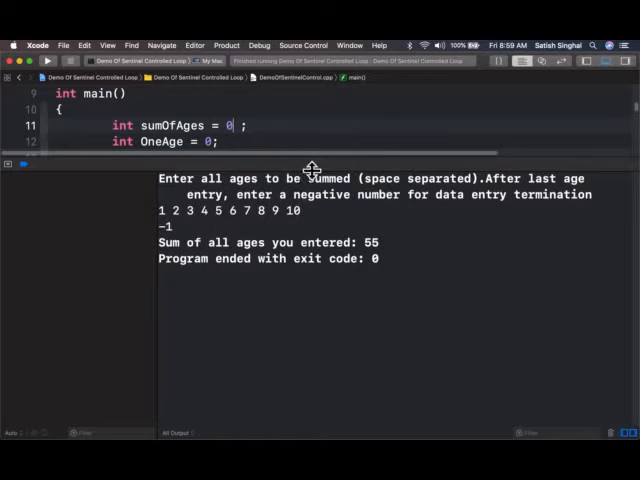
- Rerun the age-summing program and enter -1 immediately, so it exits without a sum
left_click(53, 62)
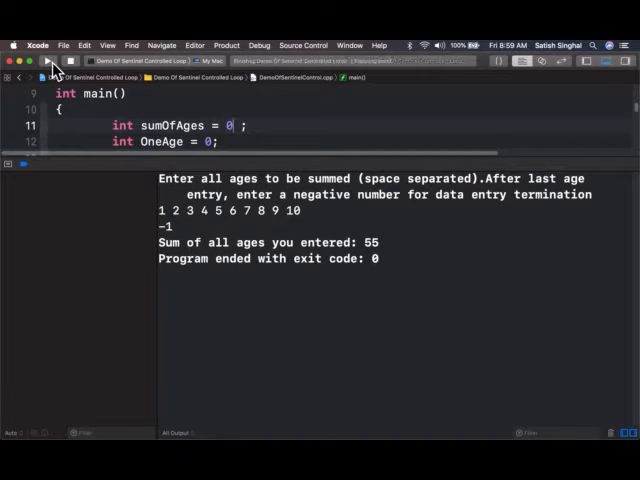
left_click(49, 64)
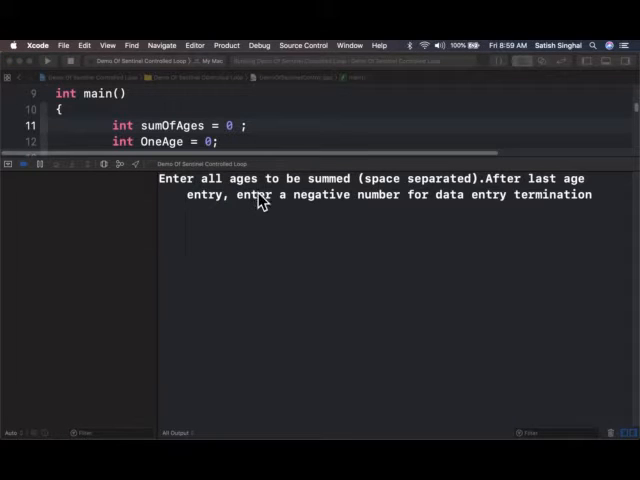
mouse_move(441, 194)
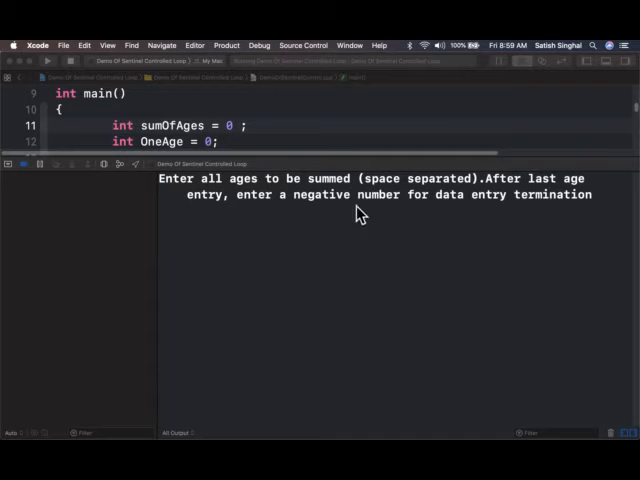
mouse_move(510, 216)
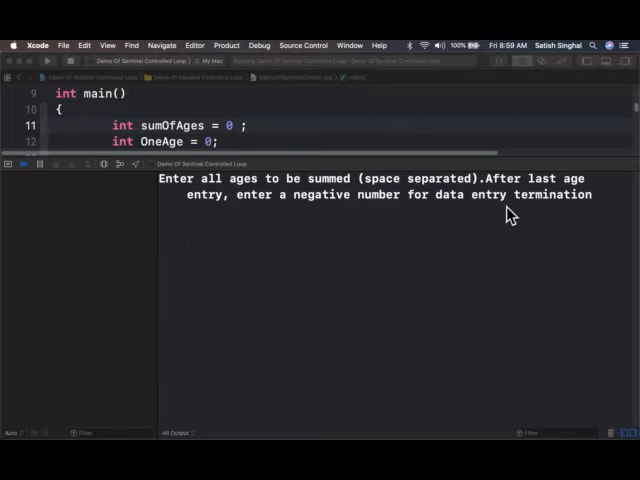
mouse_move(477, 224)
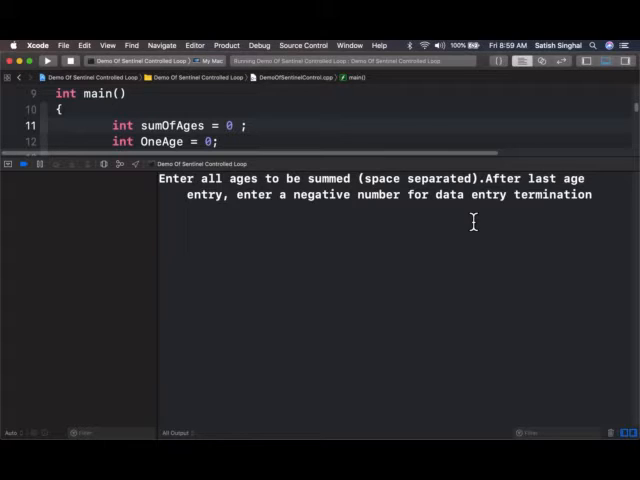
type("-1")
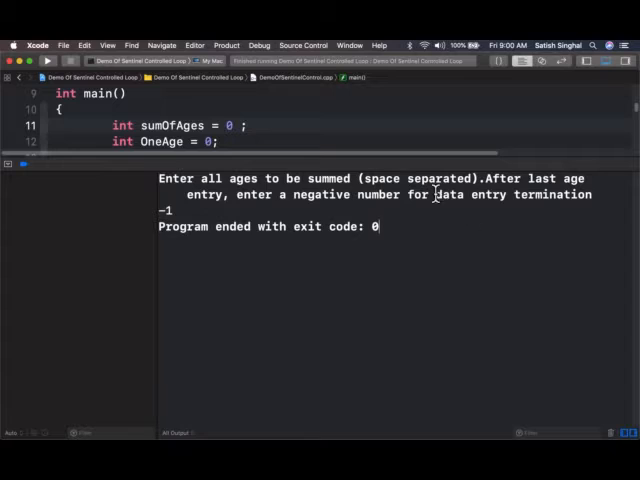
mouse_move(248, 211)
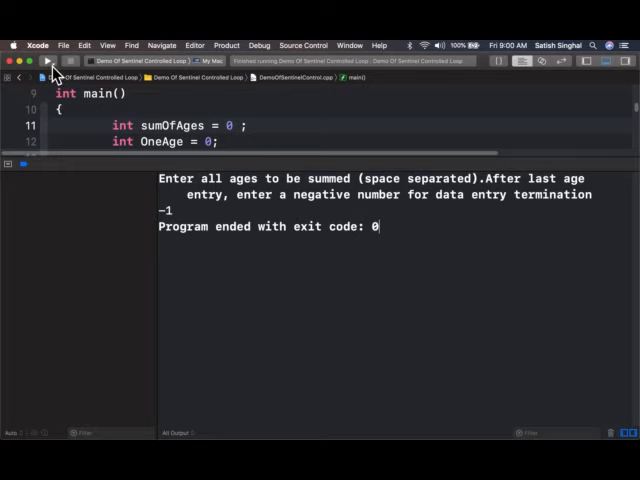
mouse_move(47, 62)
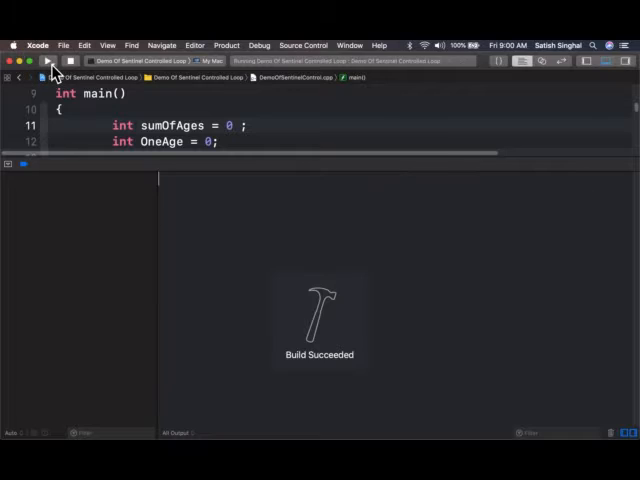
- Rerun the program and enter ages 1 through 10 followed by -1, getting a sum of 55
left_click(47, 76)
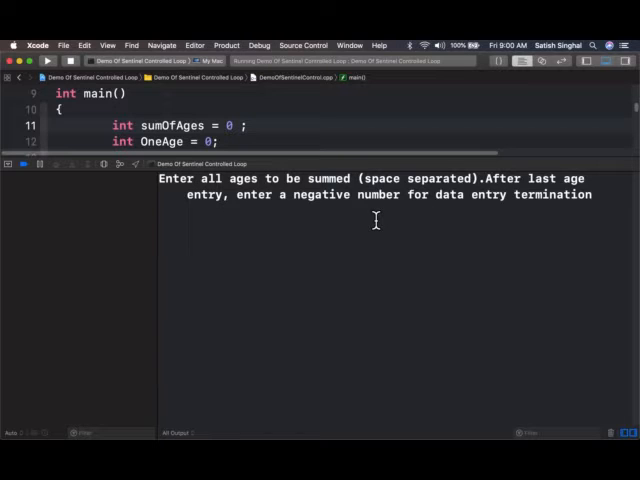
type("1")
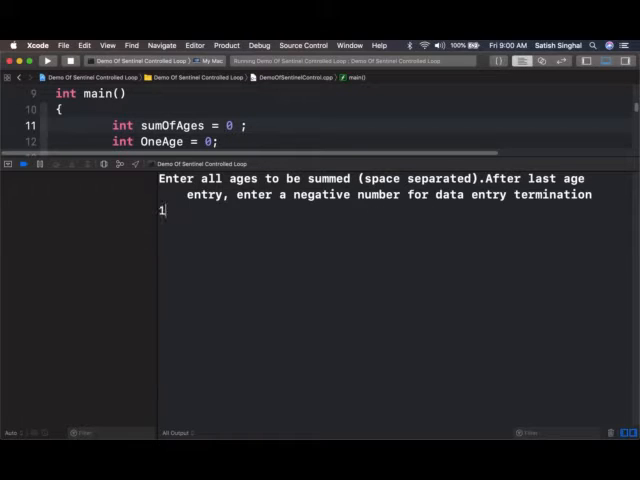
type("2 3 4 5 6")
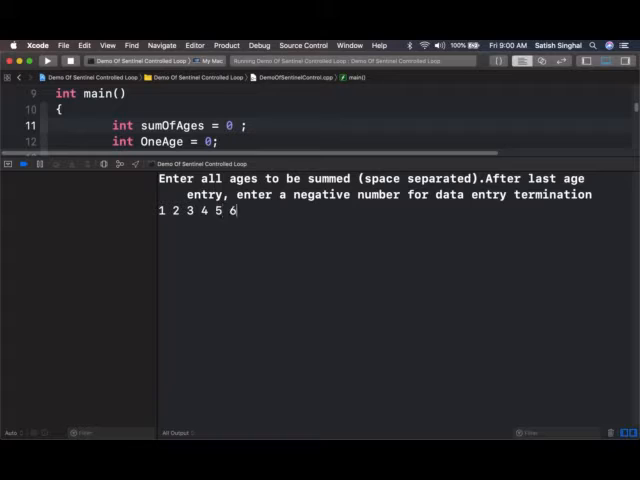
type("7 8 9 1")
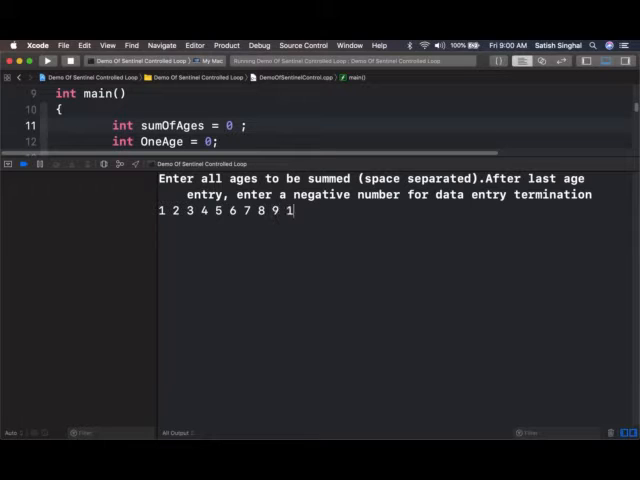
type("0")
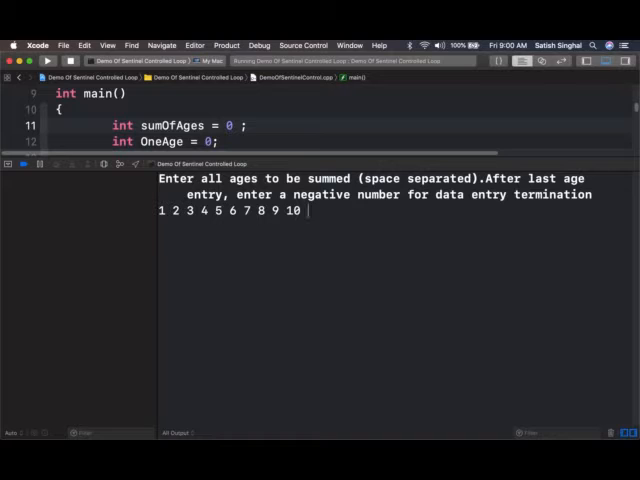
type("-1")
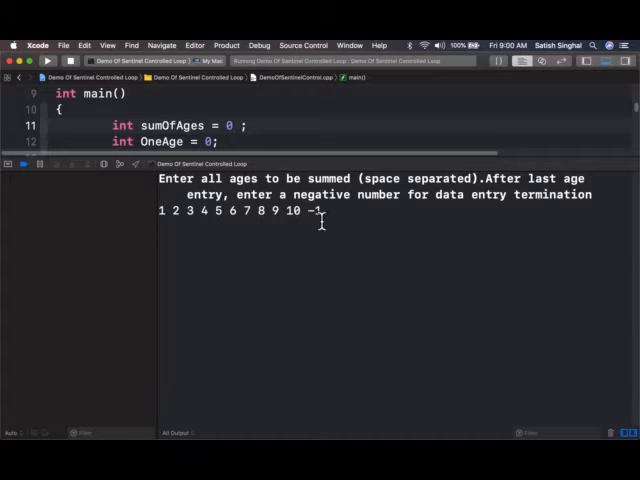
mouse_move(322, 217)
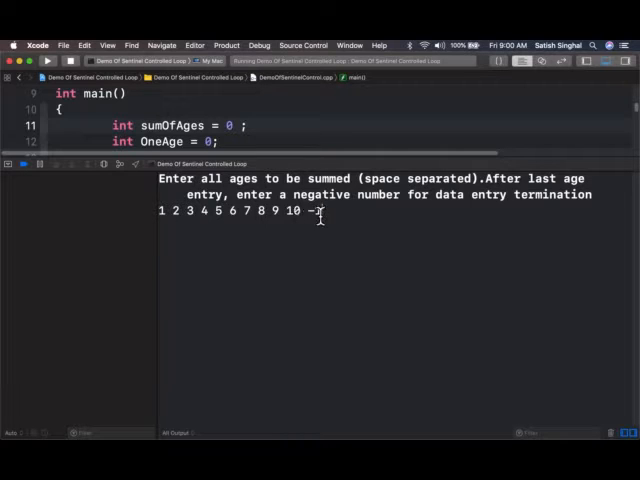
type("1")
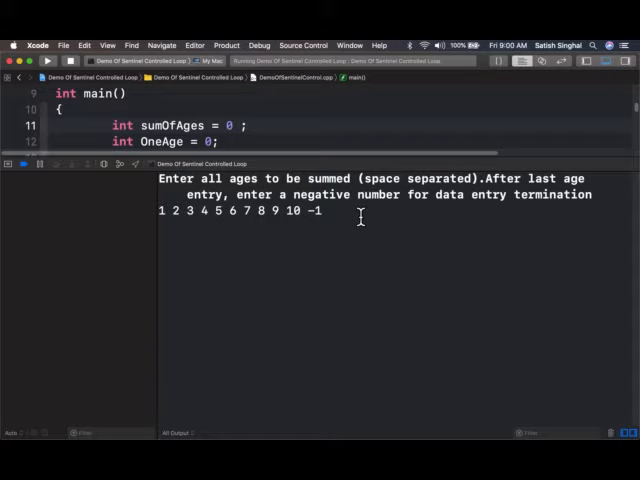
key("enter")
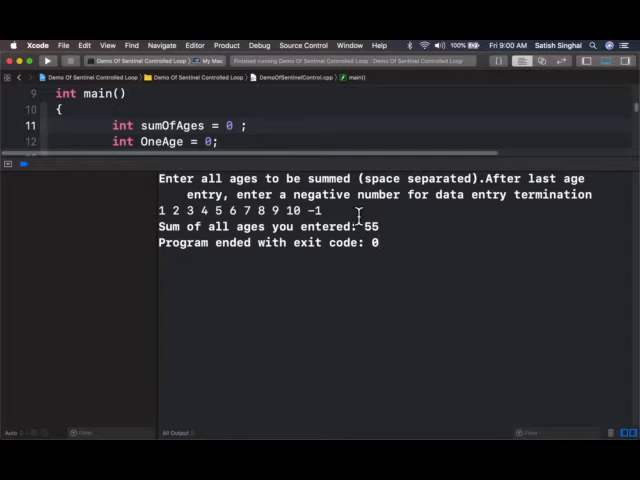
mouse_move(377, 241)
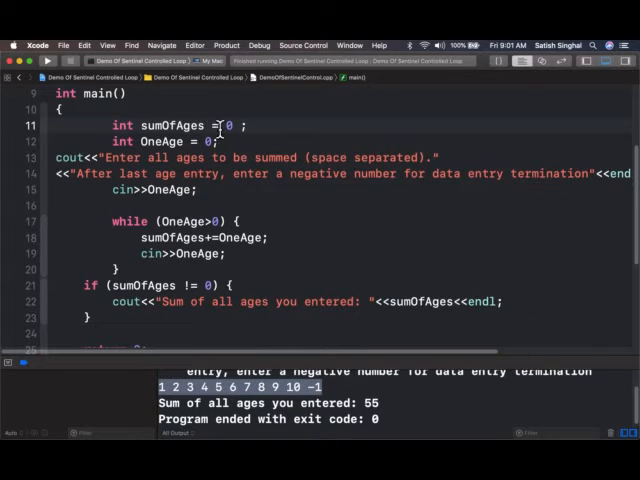
- Highlight the sumOfAges accumulator and the OneAge variable in the enlarged loop code
double_click(171, 125)
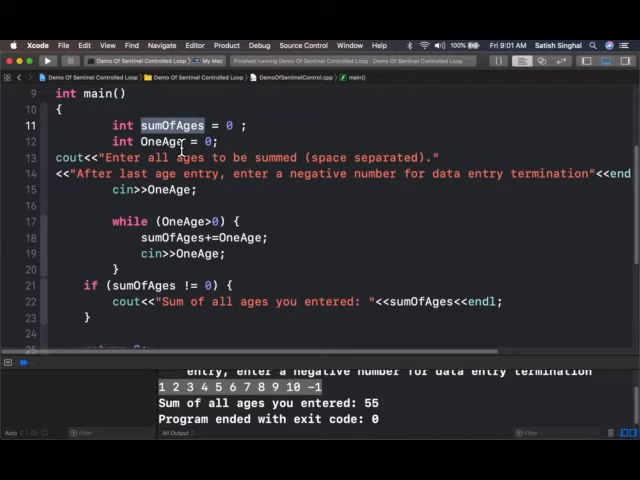
double_click(160, 141)
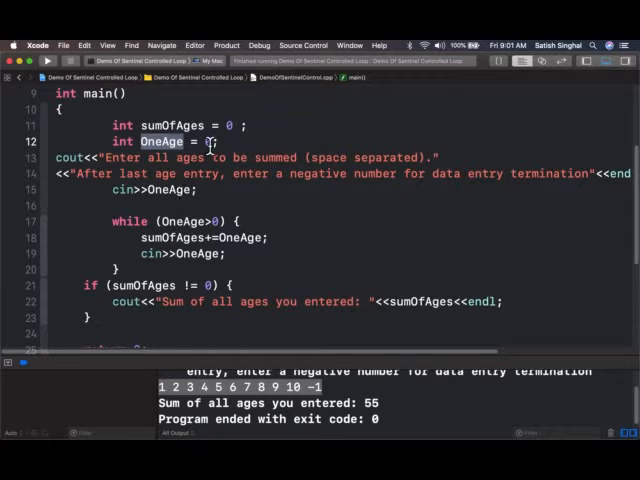
mouse_move(215, 147)
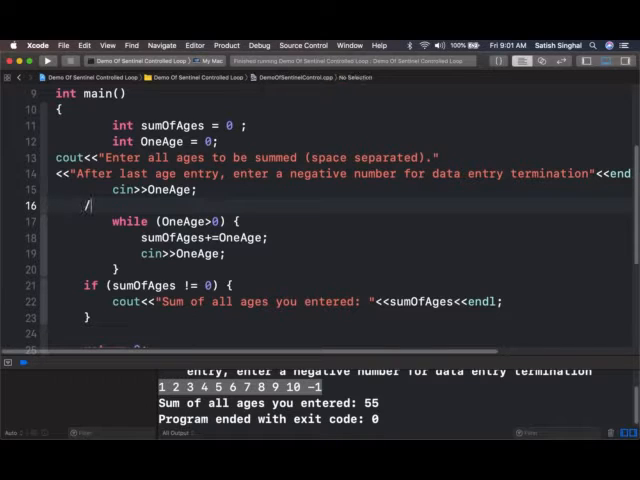
type("*")
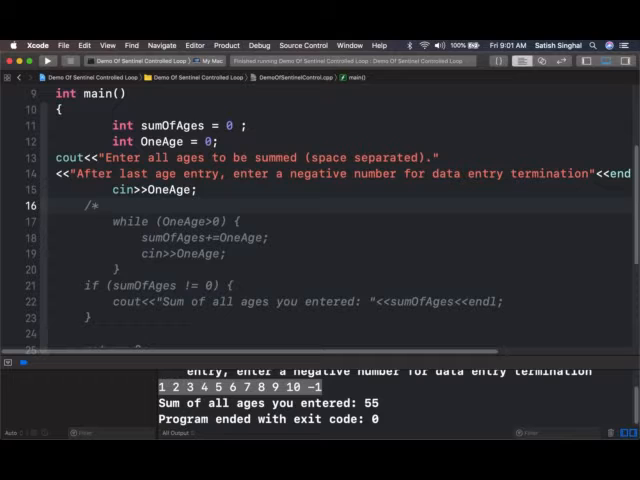
type("1 2 3 4 5 6 7 8 9 10 -1 */")
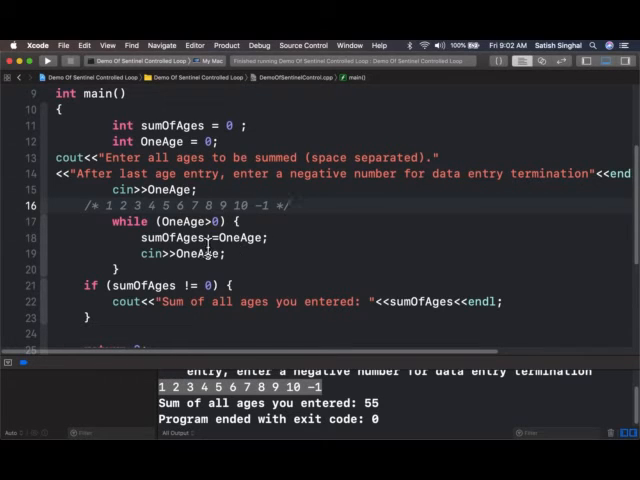
mouse_move(277, 247)
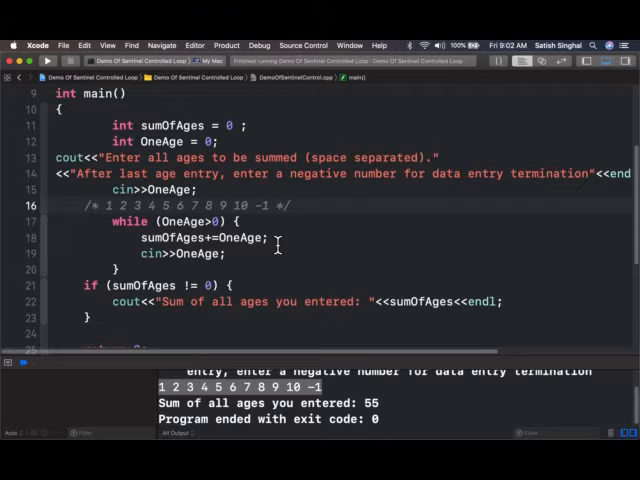
- Append the trace comment // sumOfAges = 1+ 2 = 3 to the accumulation line
type("//")
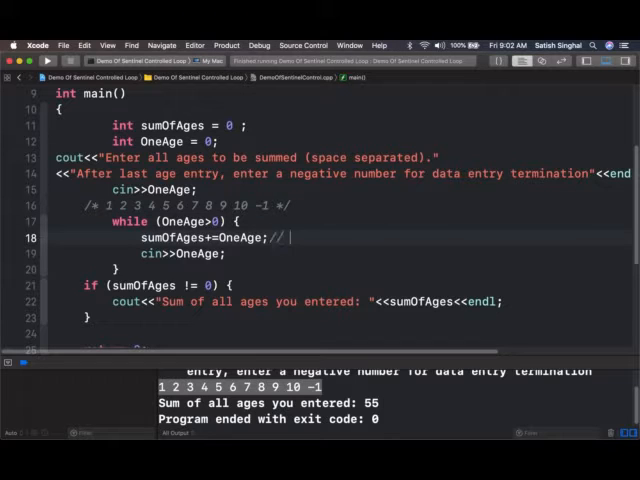
type("sumO")
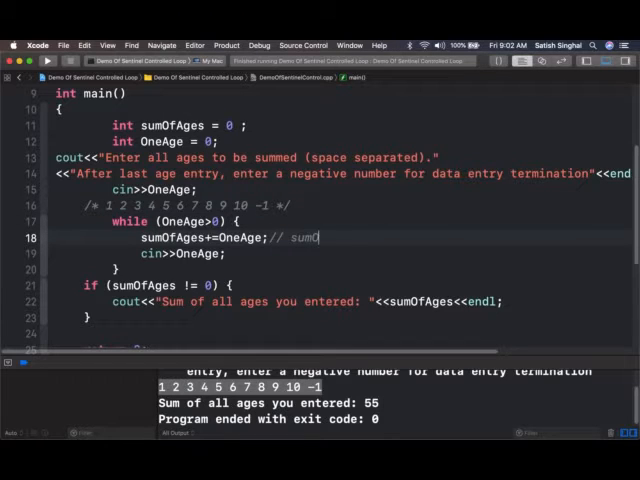
type("fAges =")
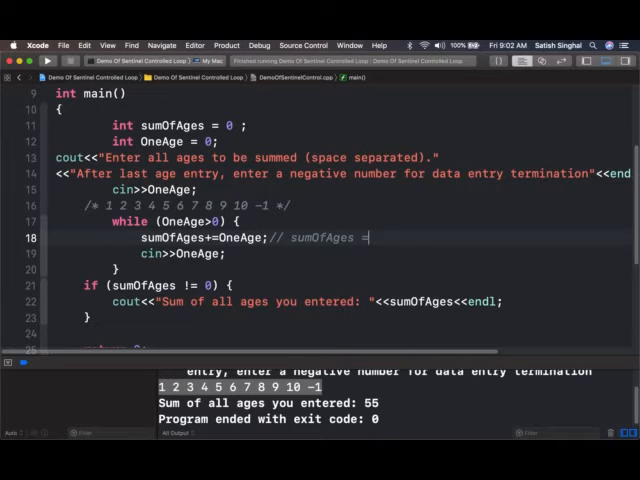
type("1")
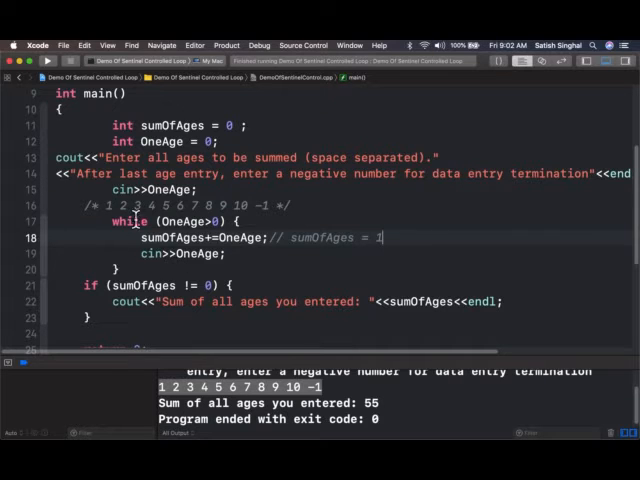
mouse_move(115, 210)
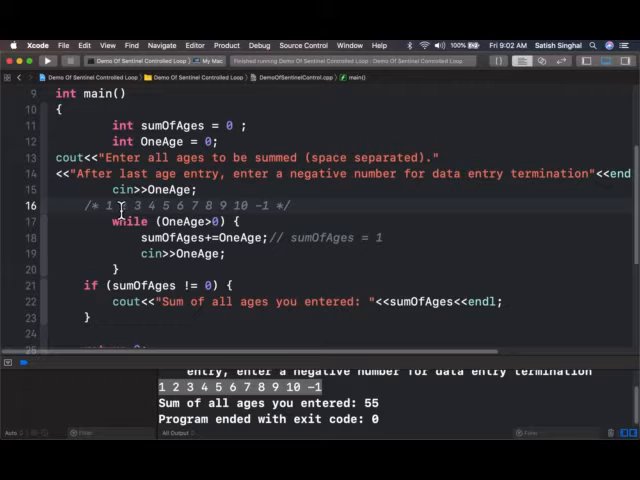
mouse_move(148, 222)
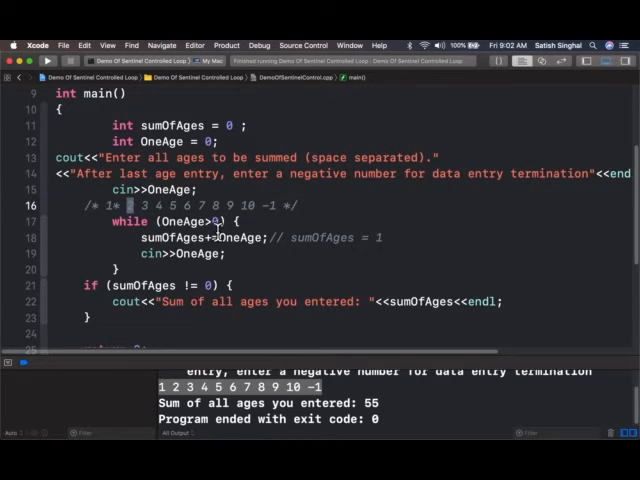
mouse_move(337, 249)
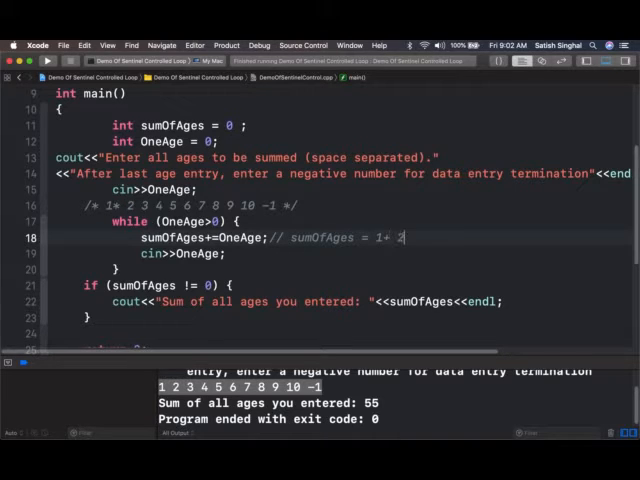
type("= 3")
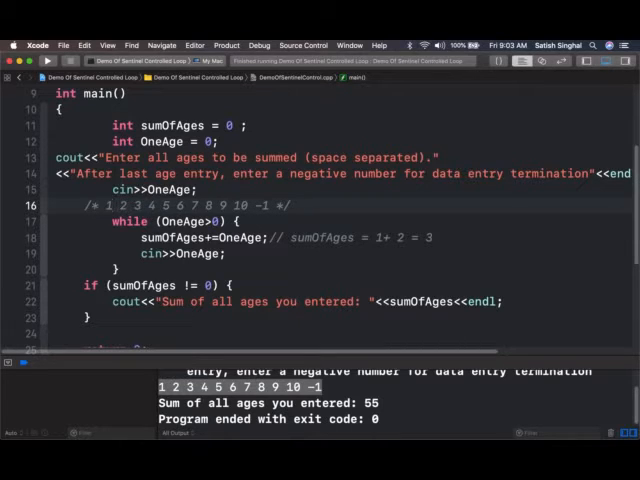
mouse_move(137, 205)
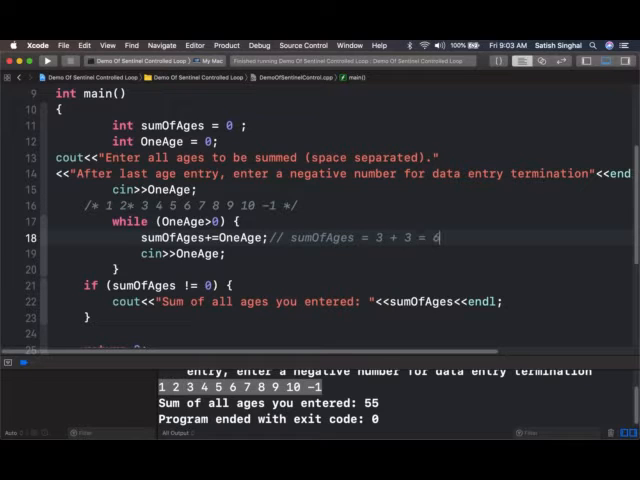
mouse_move(421, 238)
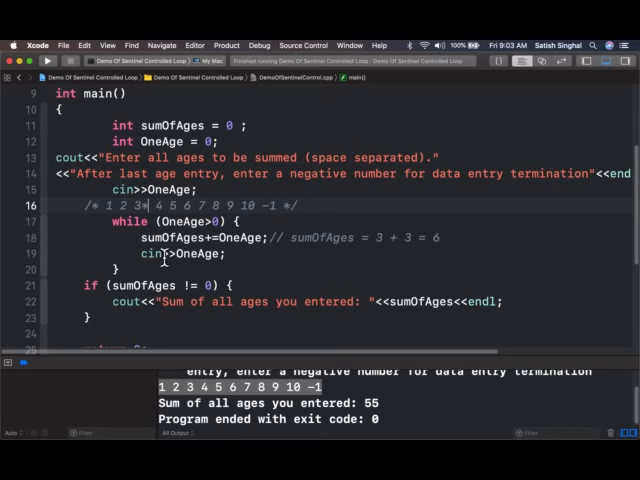
- Highlight the next-age read statement and extend the trace comment through 10 to a total of 55
double_click(150, 255)
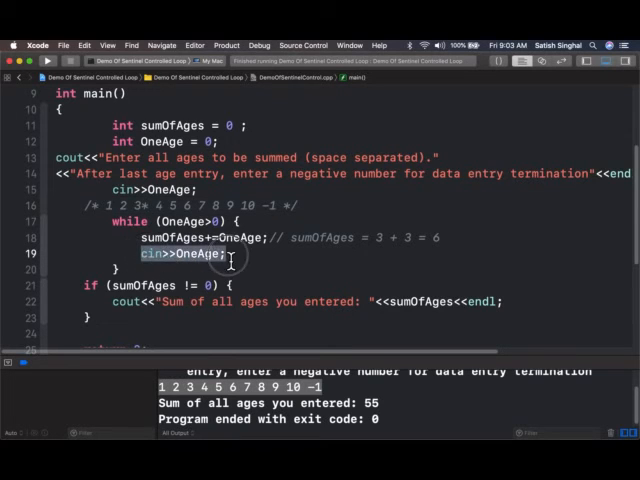
mouse_move(168, 204)
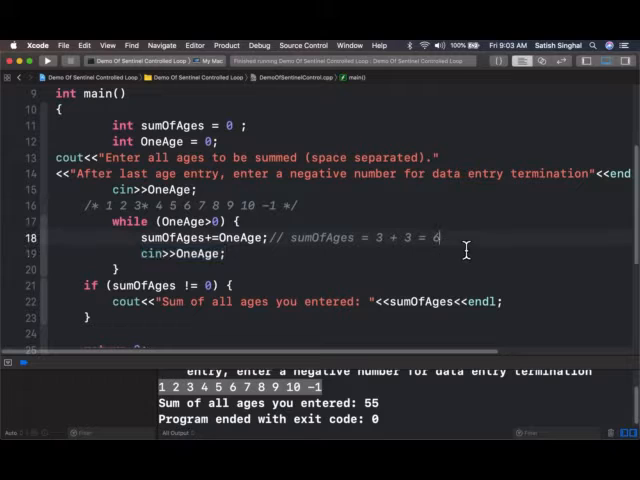
type("+")
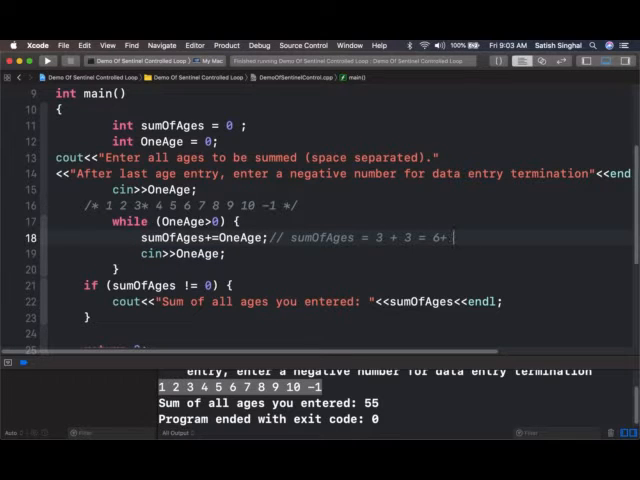
type("4+5")
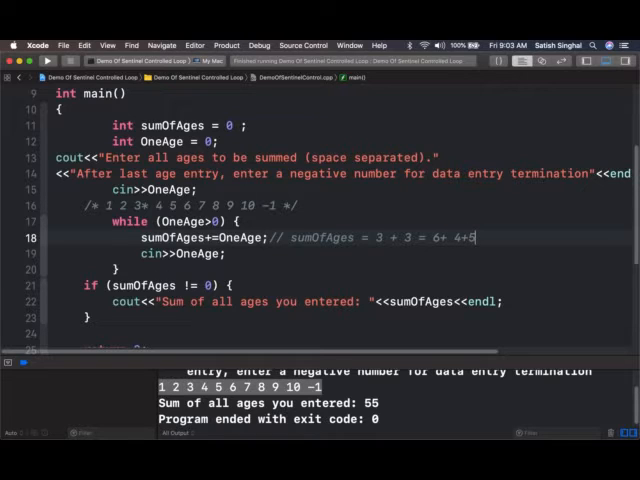
type("+67")
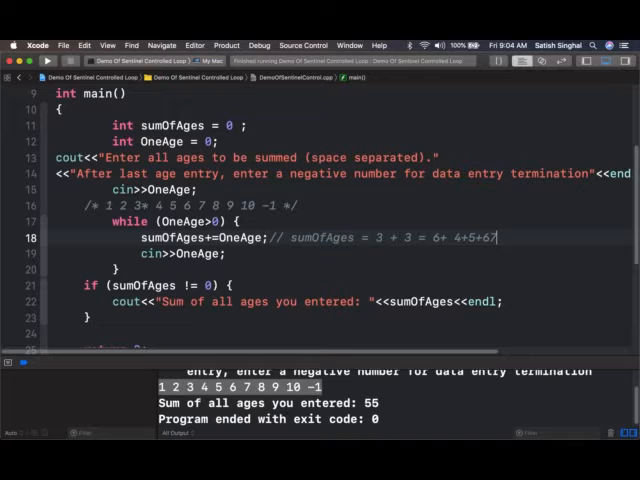
type("+8+9")
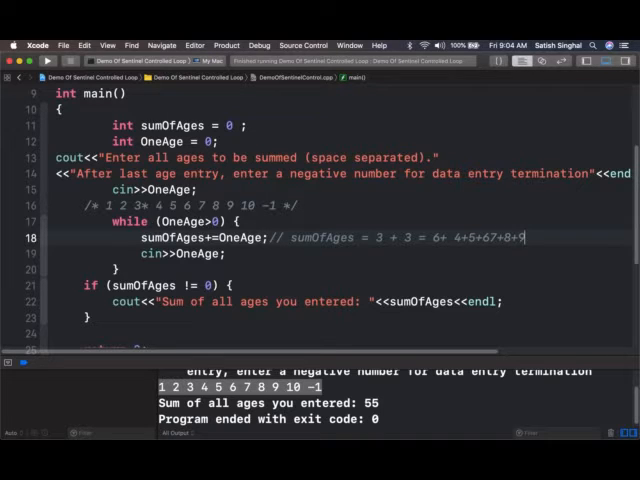
type("+10")
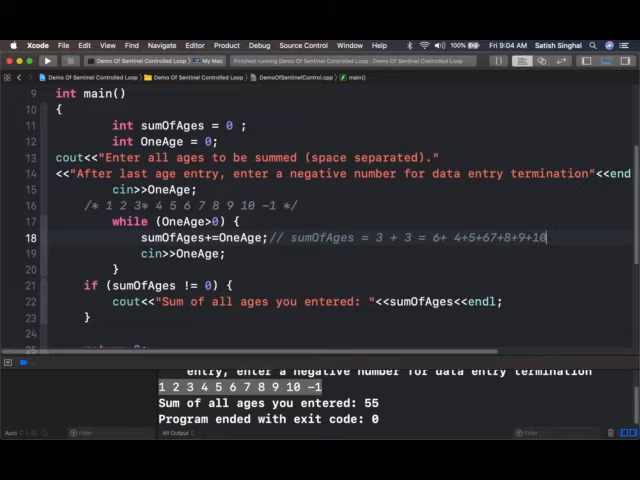
mouse_move(258, 210)
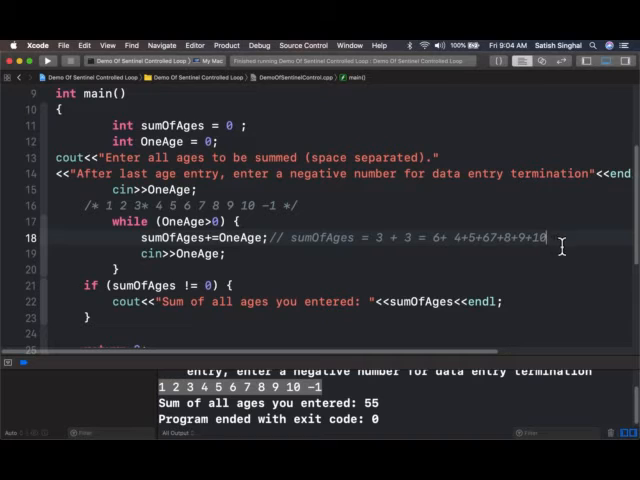
type("= 55")
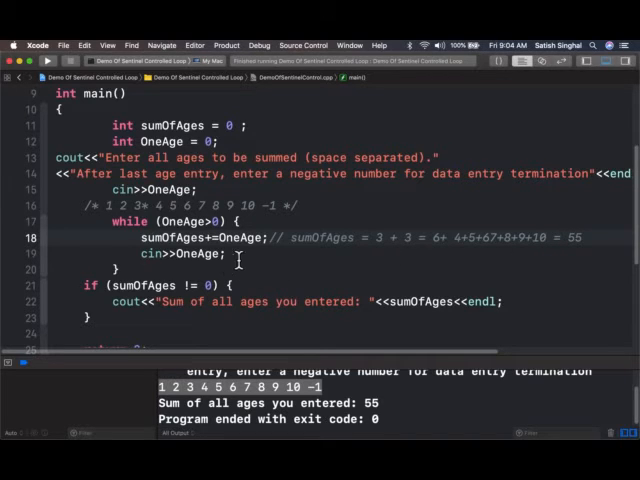
mouse_move(268, 205)
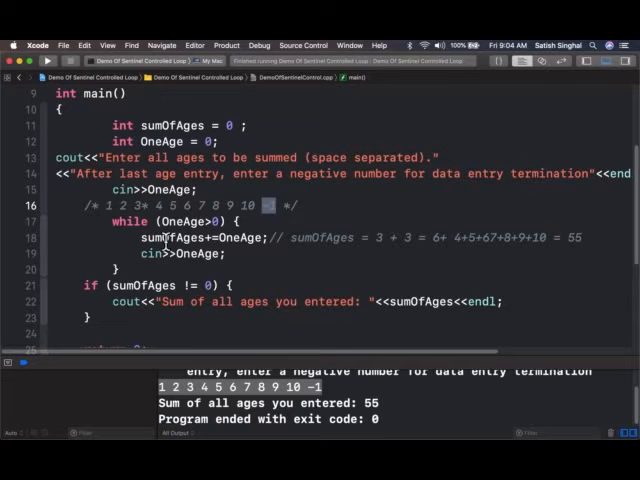
mouse_move(181, 286)
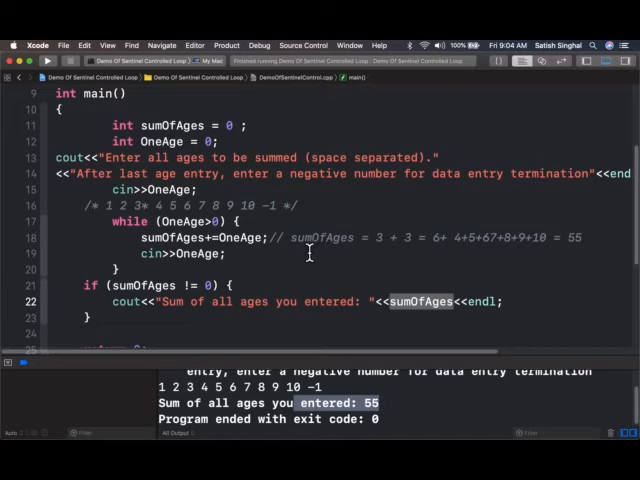
mouse_move(243, 172)
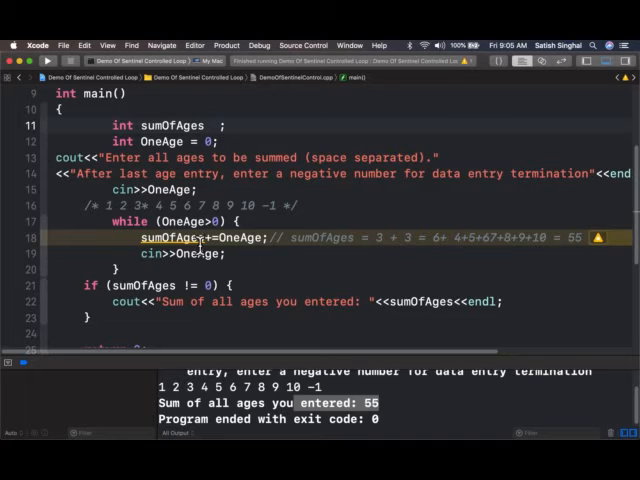
- Open the warning details stating that sumOfAges is uninitialized when used
double_click(170, 238)
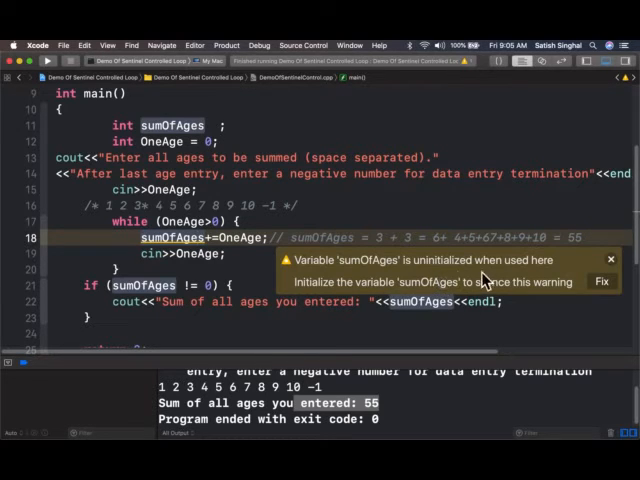
mouse_move(442, 291)
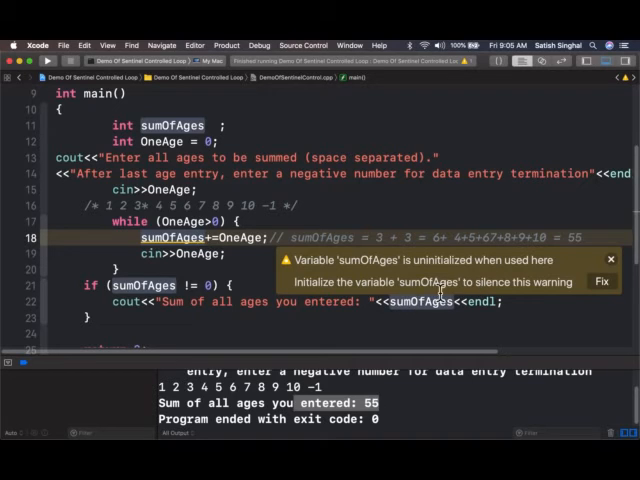
mouse_move(498, 303)
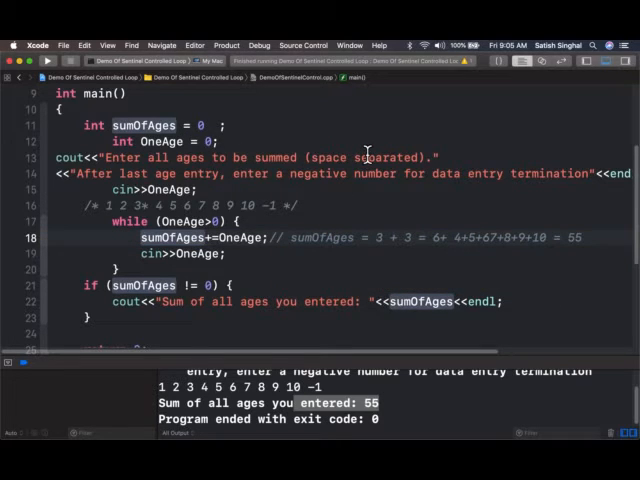
mouse_move(160, 140)
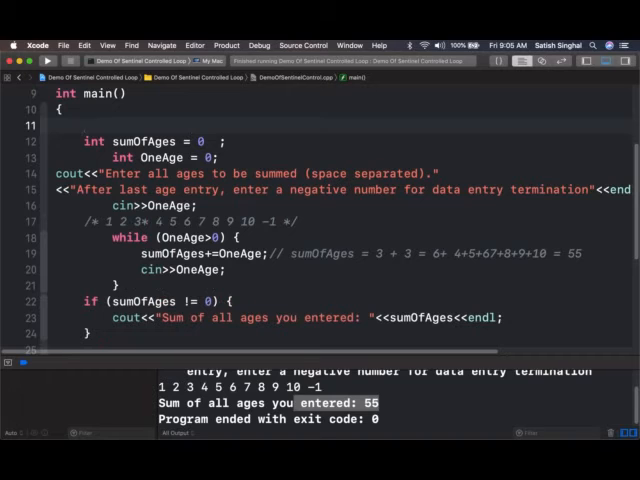
- Type the comment '// Rule: Accumulators should always be initialized.' above sumOfAges = 0
type("// Rule")
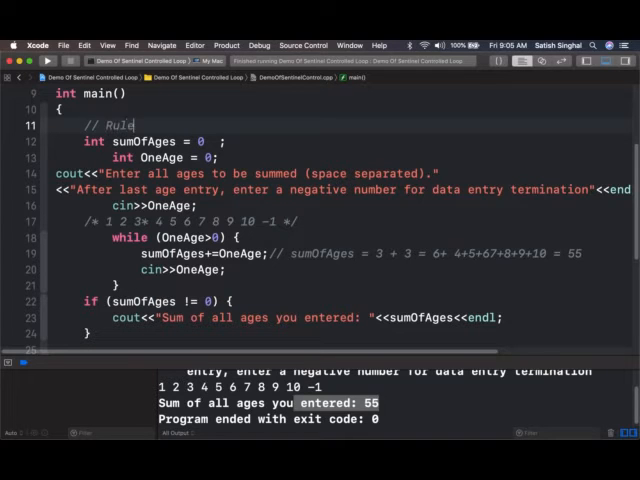
type("Acc")
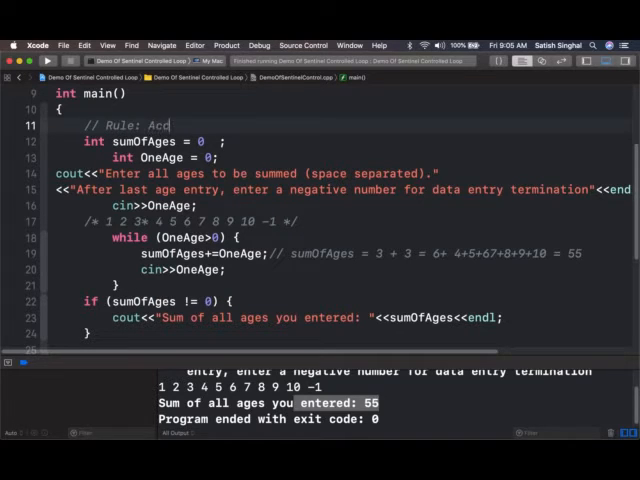
type("umulat")
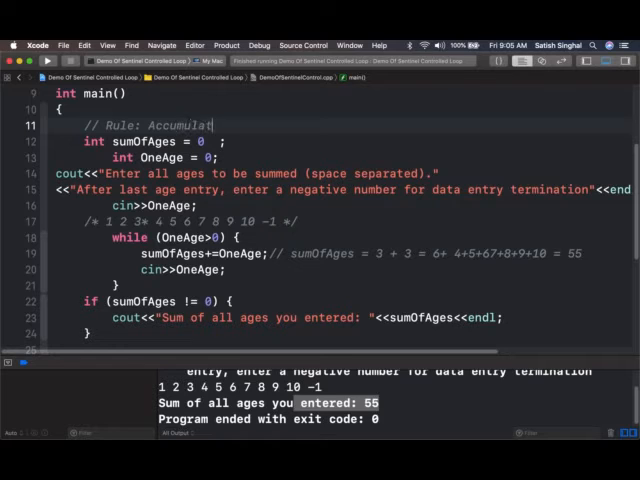
type("or sH")
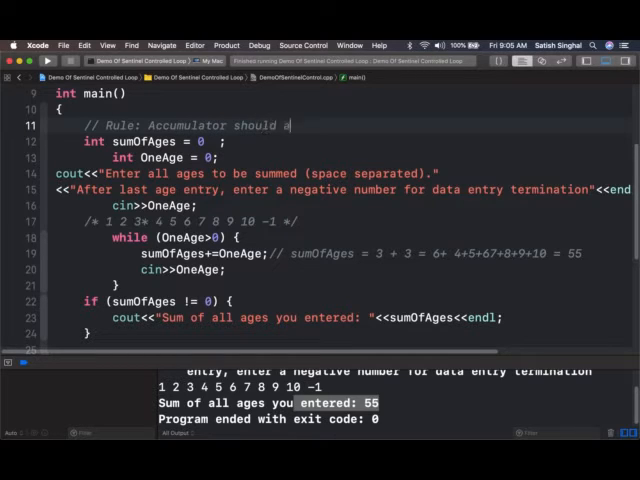
type("lways be initi")
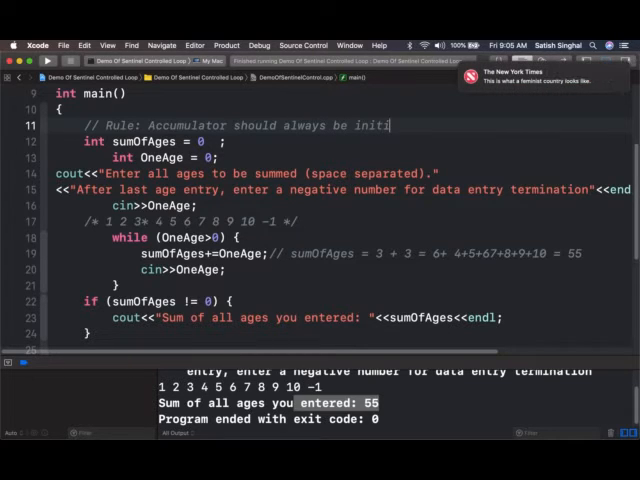
type("alized.")
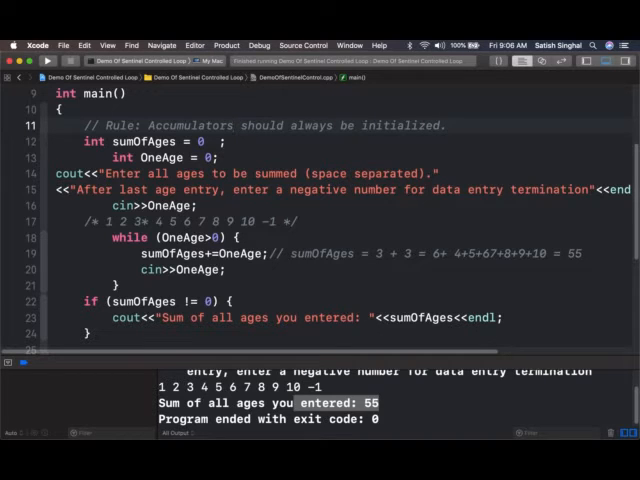
mouse_move(227, 195)
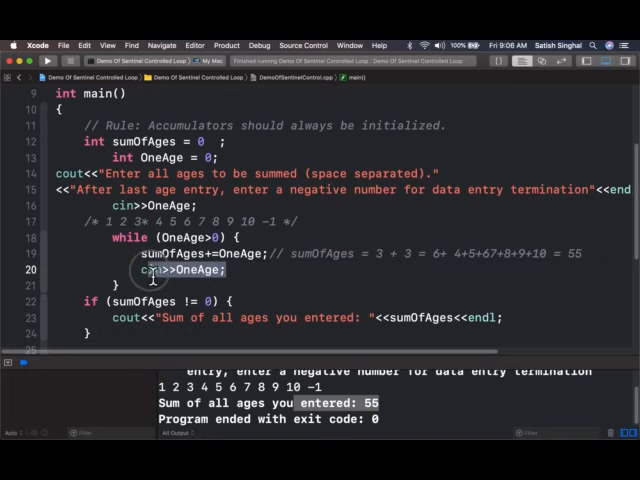
- Comment out cin>>OneAge; inside the while loop and run the rebuilt program
left_click(148, 271)
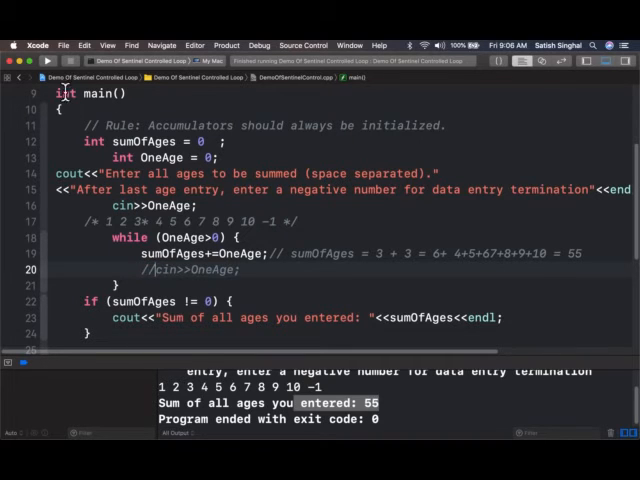
left_click(40, 62)
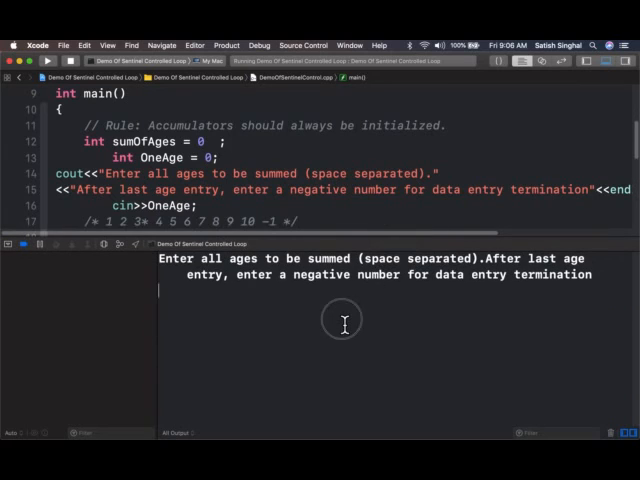
- Enter ages 1 through 10 and -1 in the console, then stop the endless loop
type("1 2 3 4 5 6 7 8")
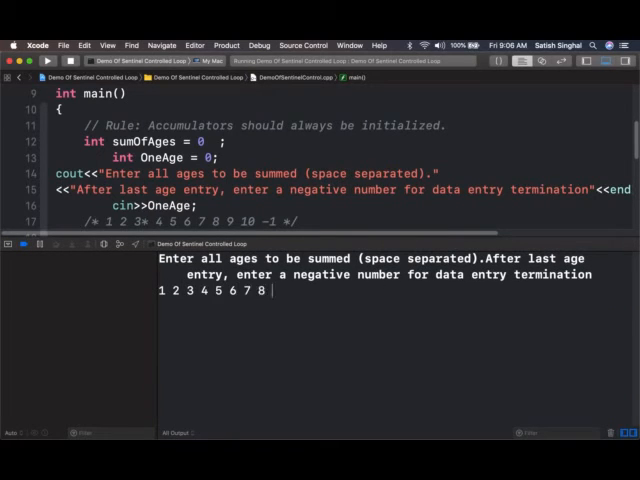
type("9 10")
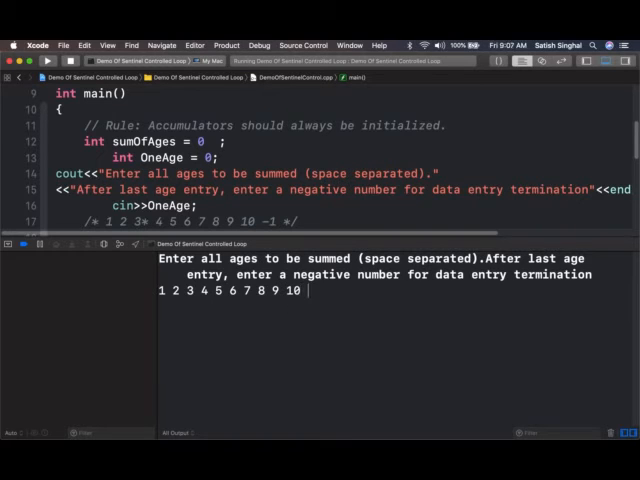
type("-1")
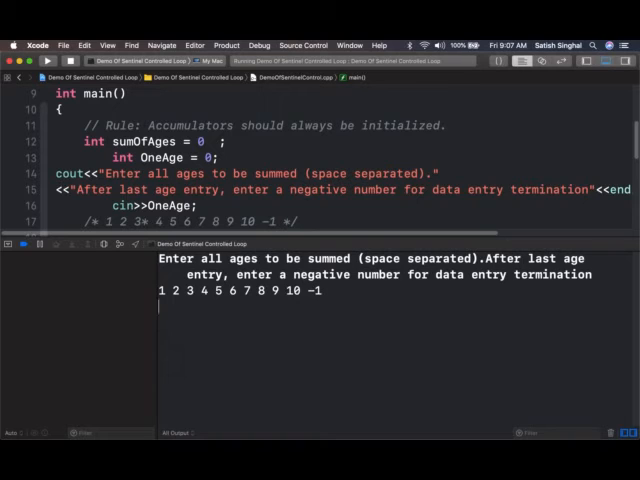
mouse_move(302, 272)
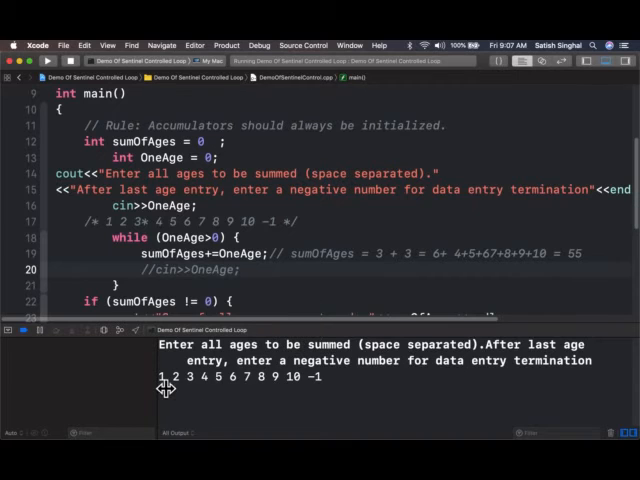
mouse_move(170, 237)
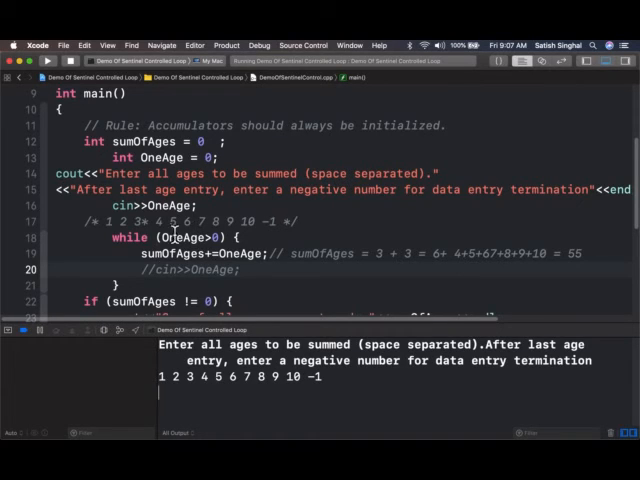
mouse_move(182, 253)
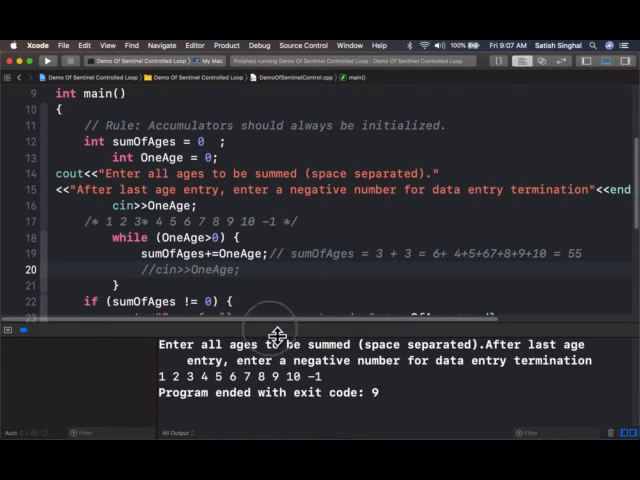
scroll("down", 3)
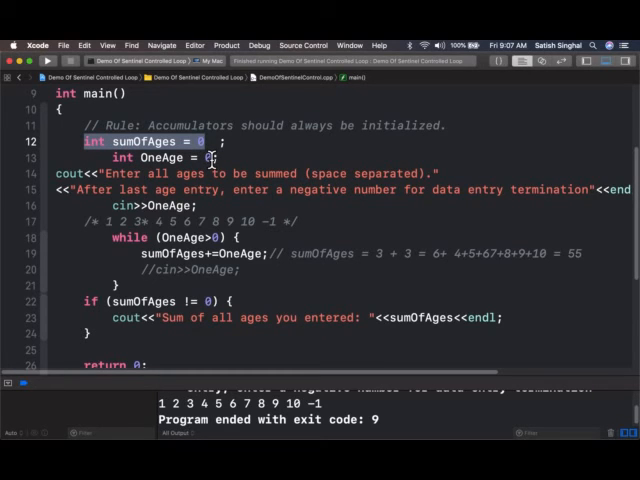
mouse_move(210, 160)
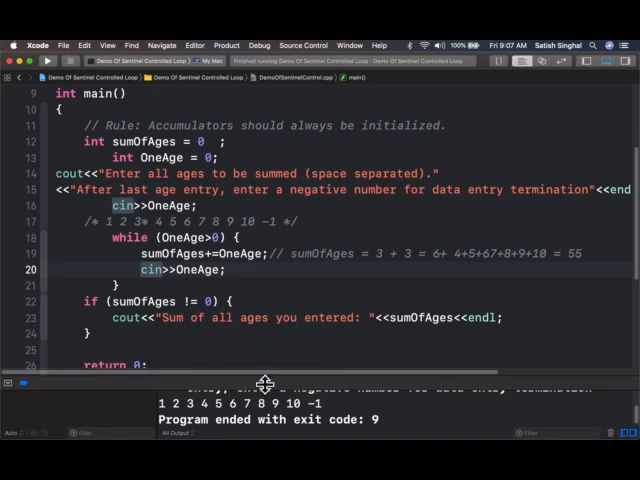
mouse_move(48, 62)
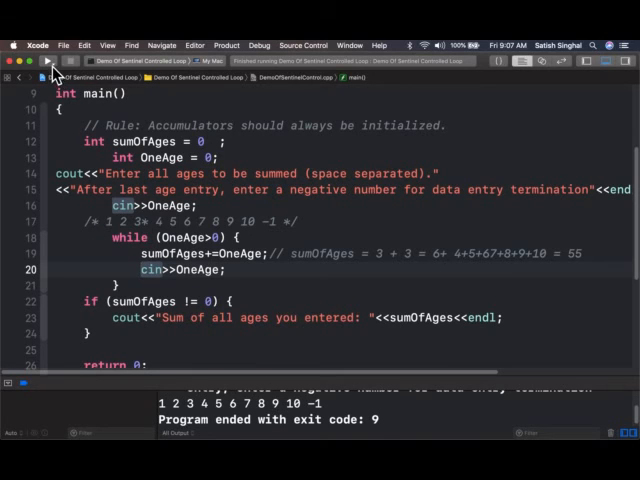
left_click(42, 65)
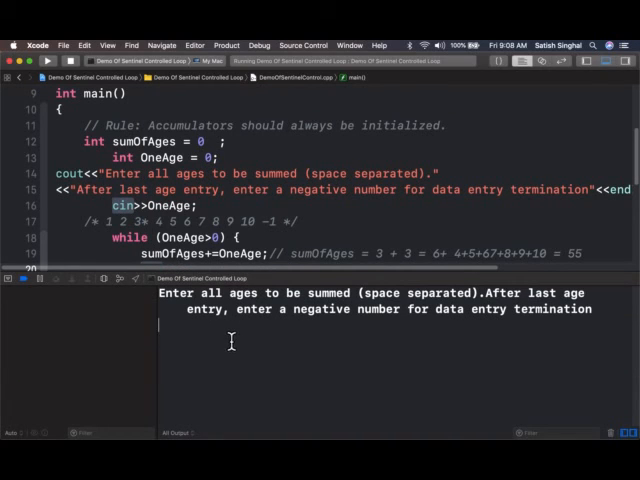
type("1 2 3 4")
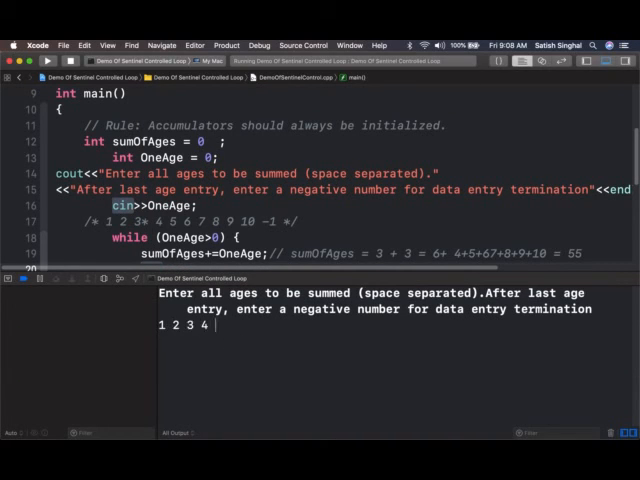
type("5 6 7 8")
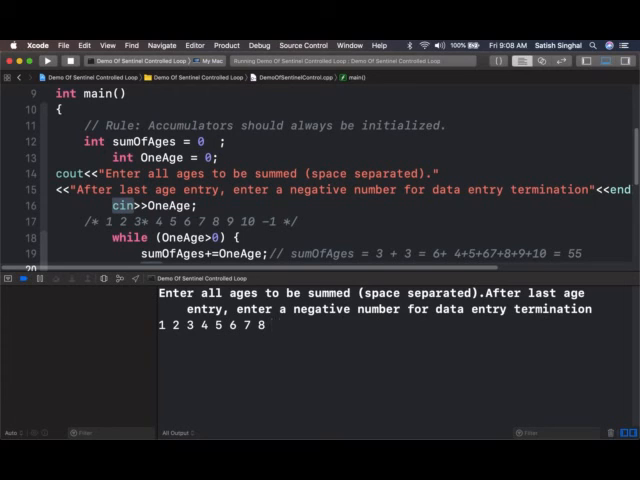
type("9 10")
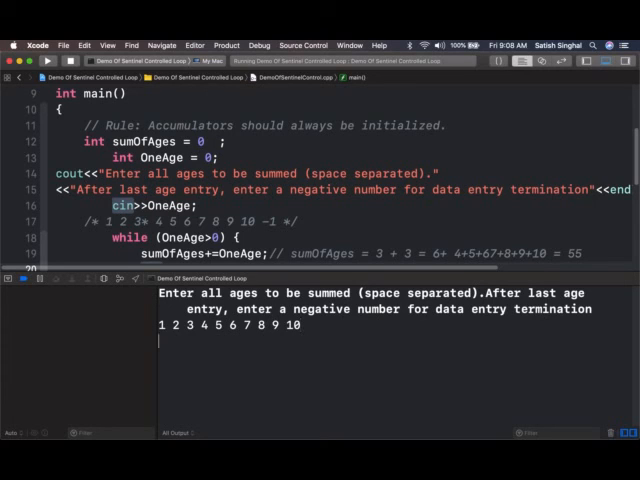